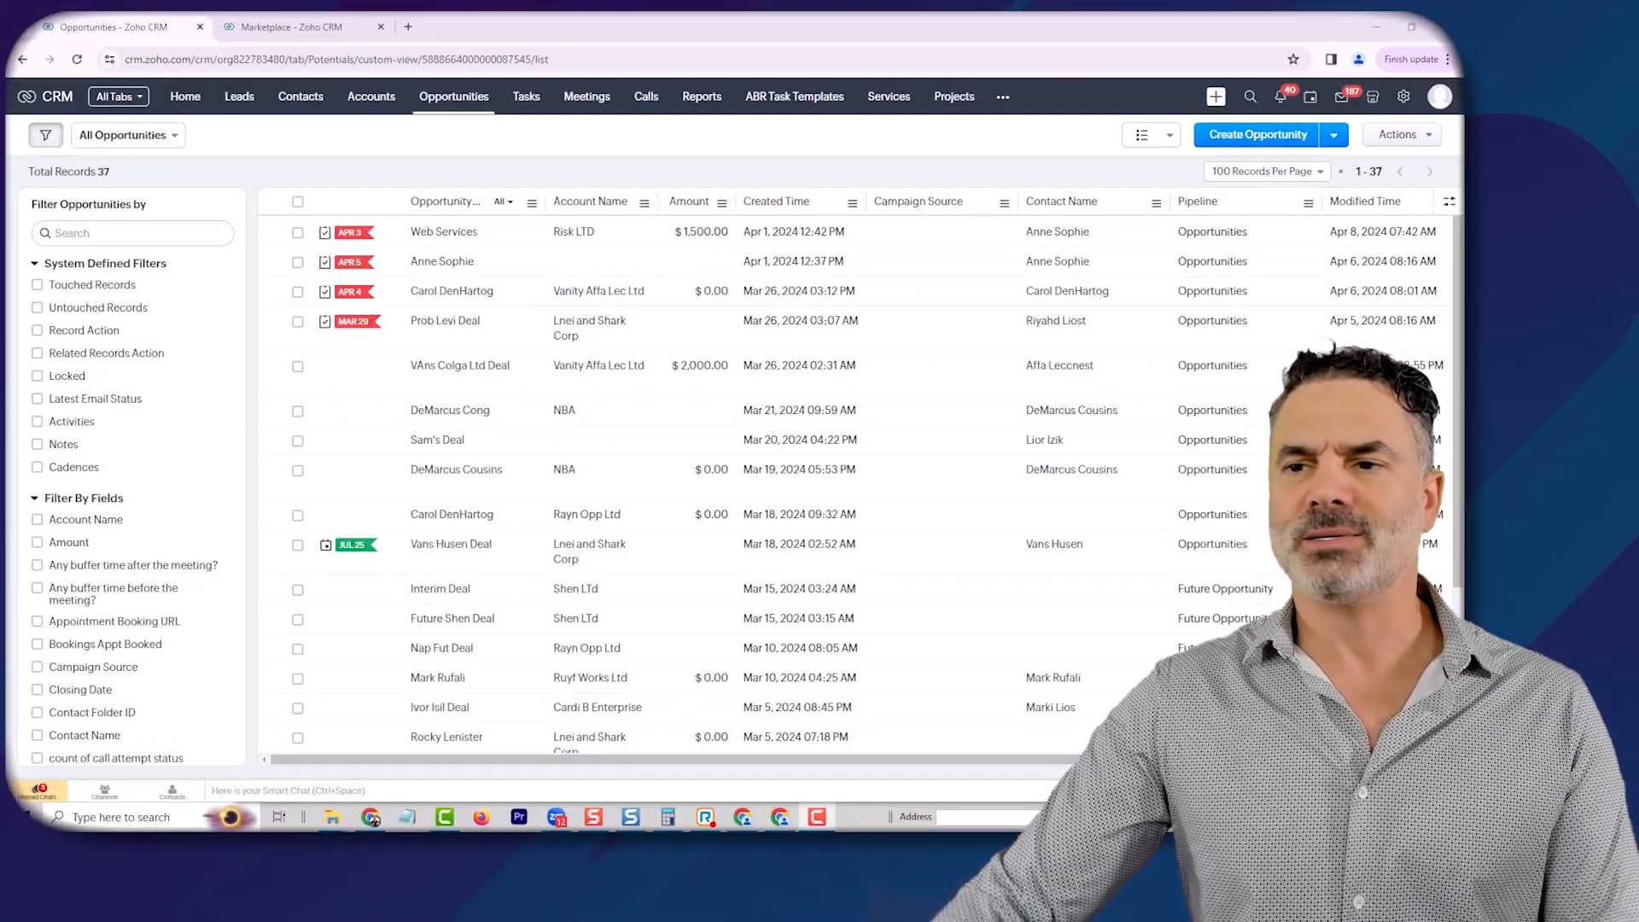
# - Create opportunity 'Lior Izik - New Deal' with contact Anne Sophie and save it
pyautogui.click(1256, 134)
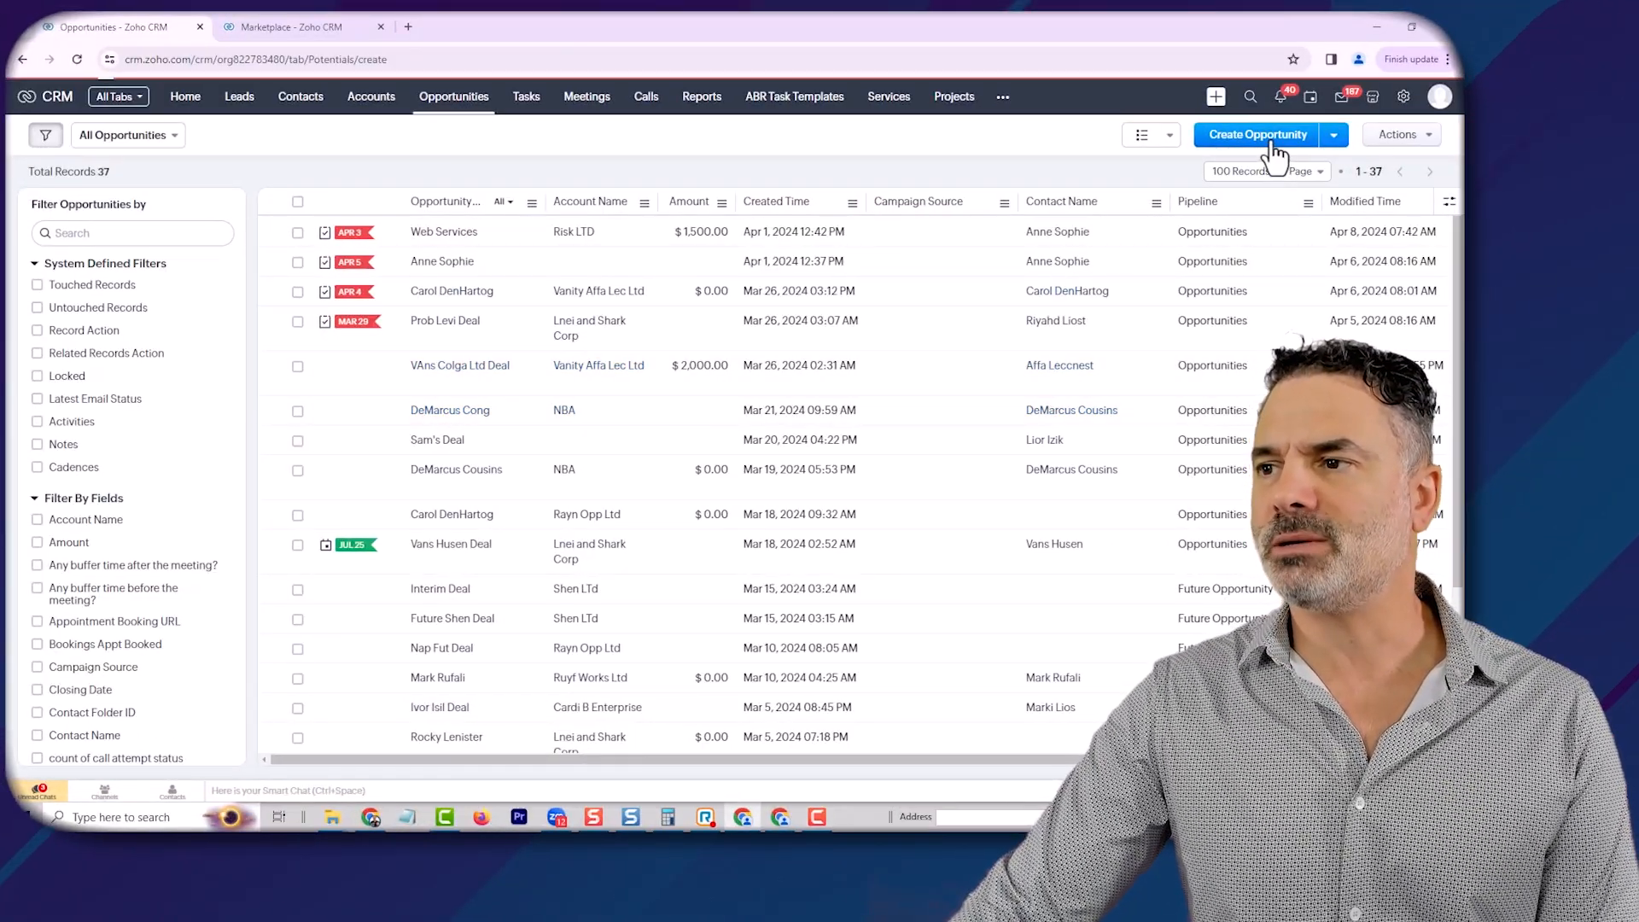
pyautogui.click(1257, 134)
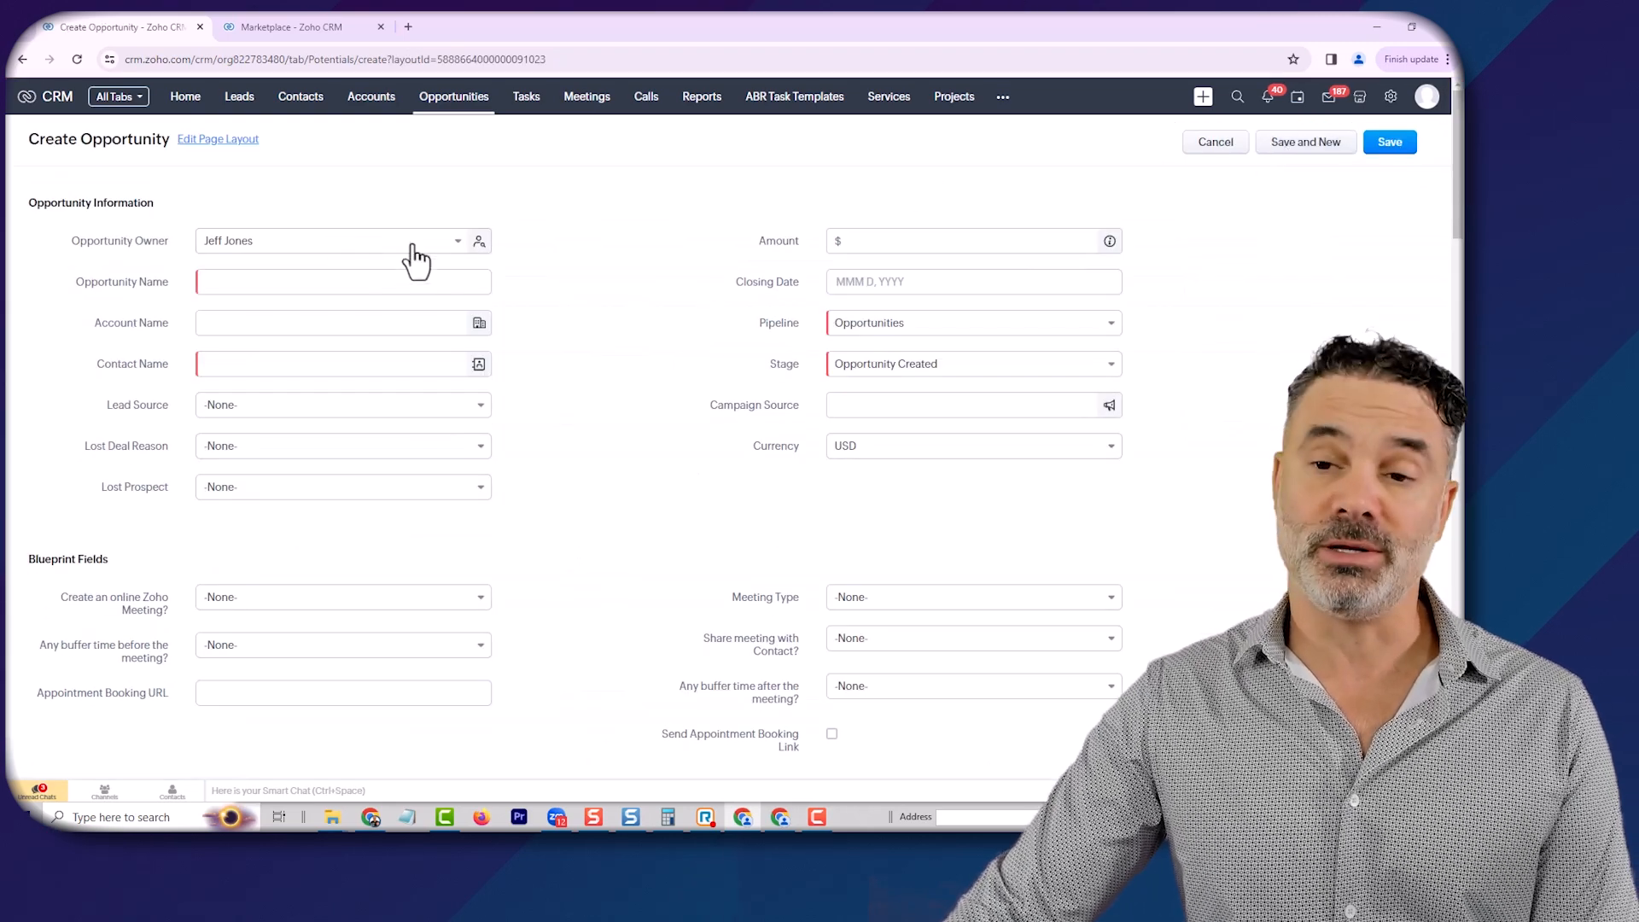
pyautogui.write('Anne Sophie')
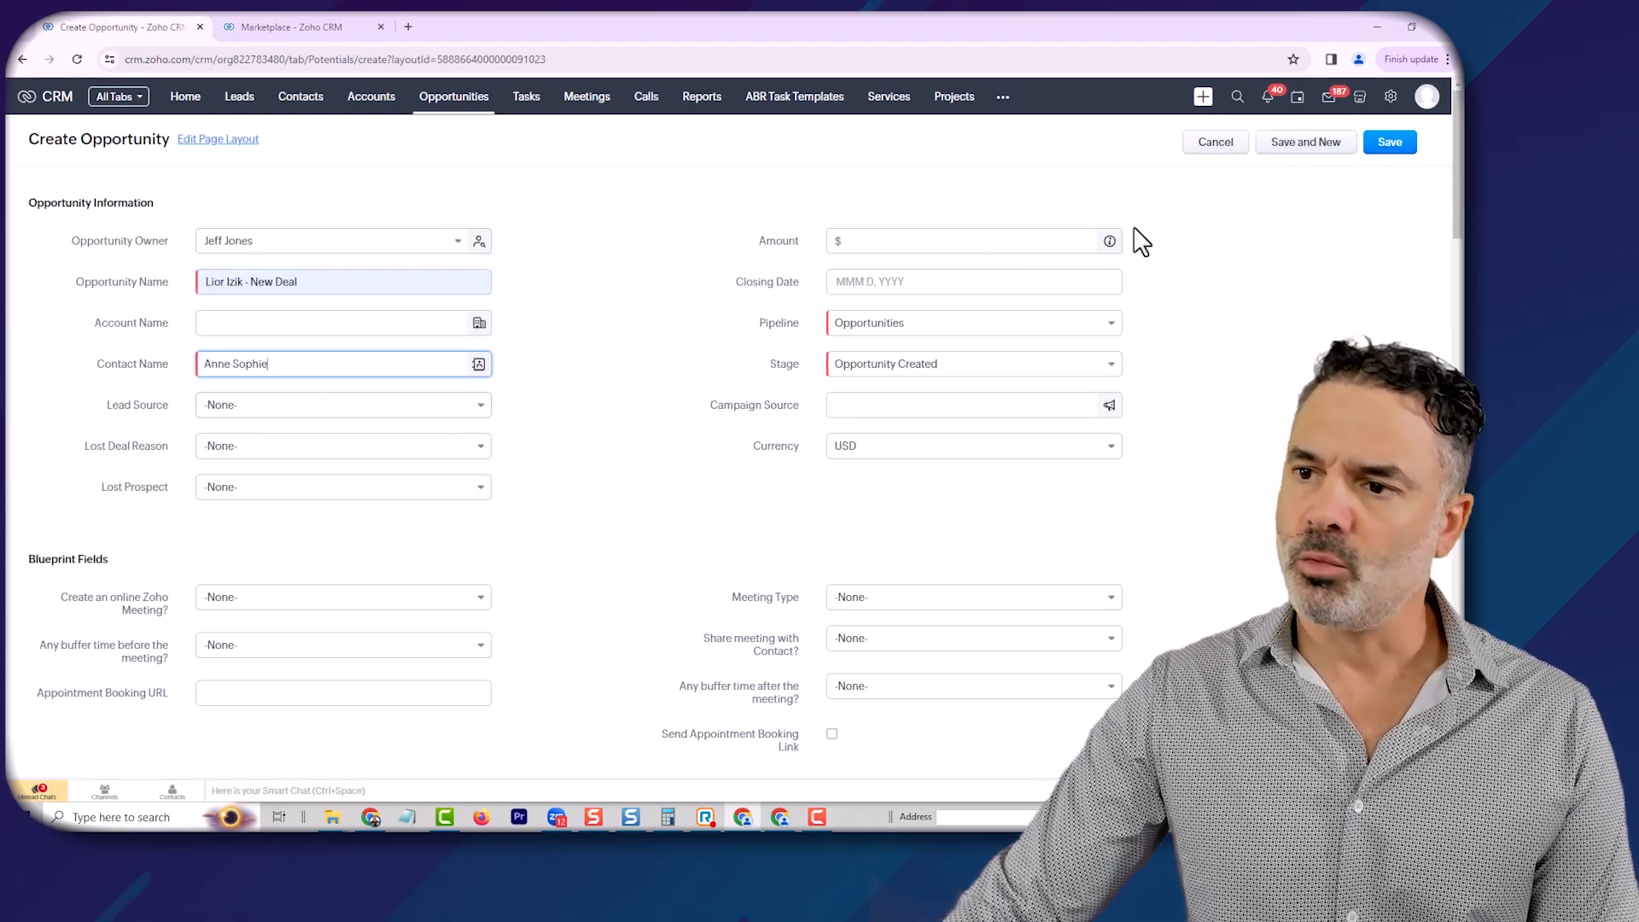
pyautogui.click(1389, 141)
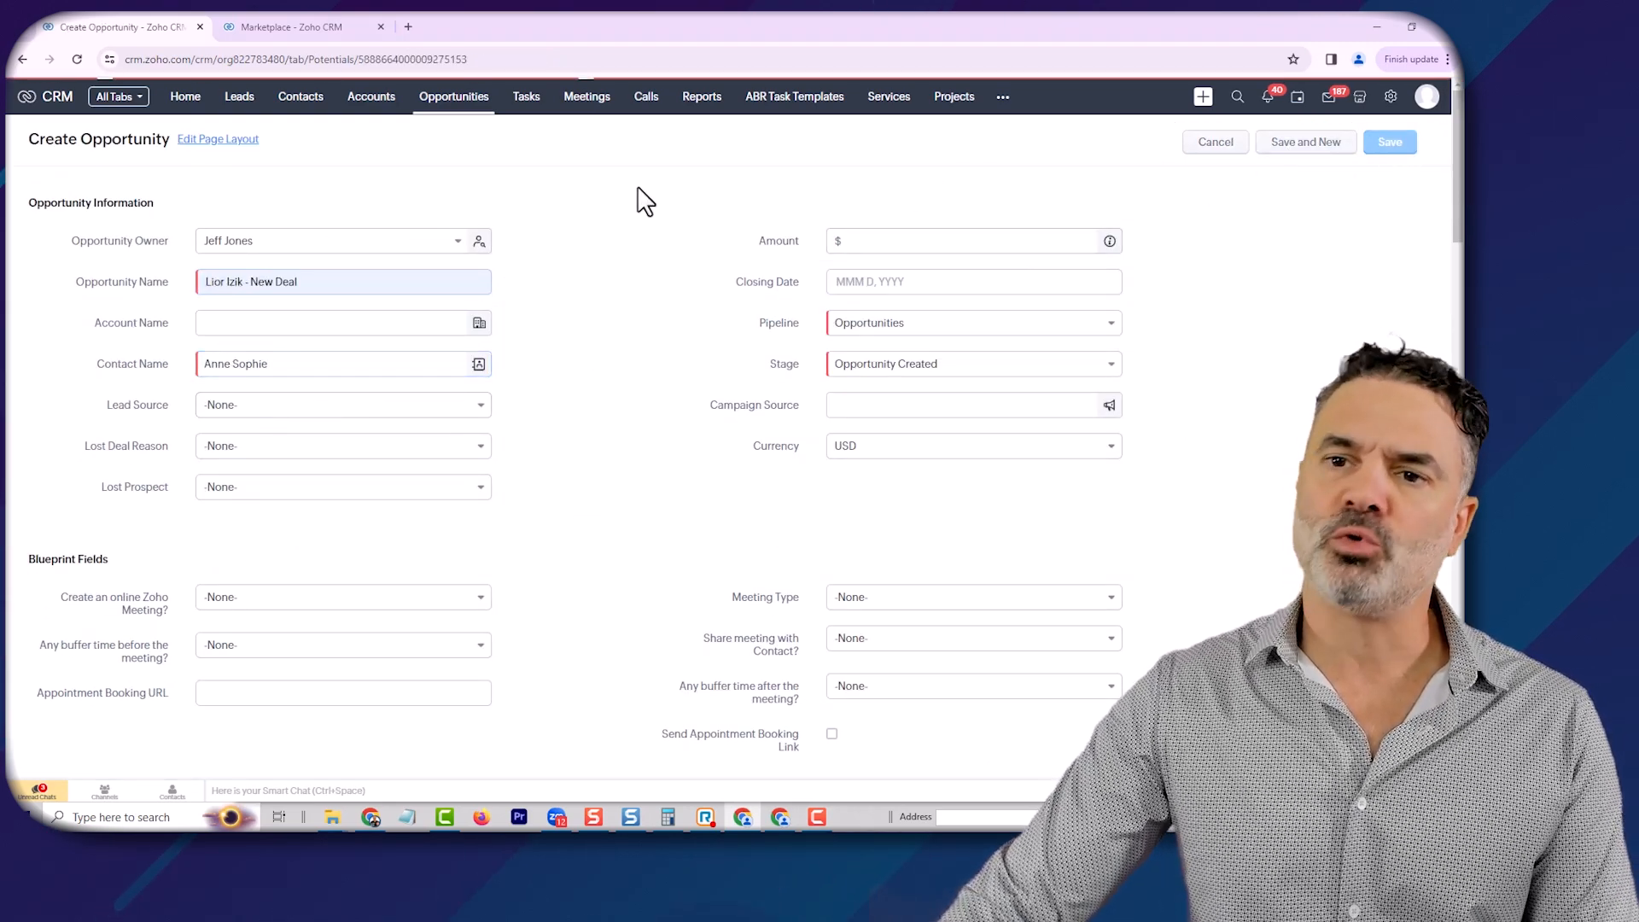
# - Open the deal's auto-generated 'Call the customer to arrange a call' task from Open Activities
pyautogui.click(1389, 141)
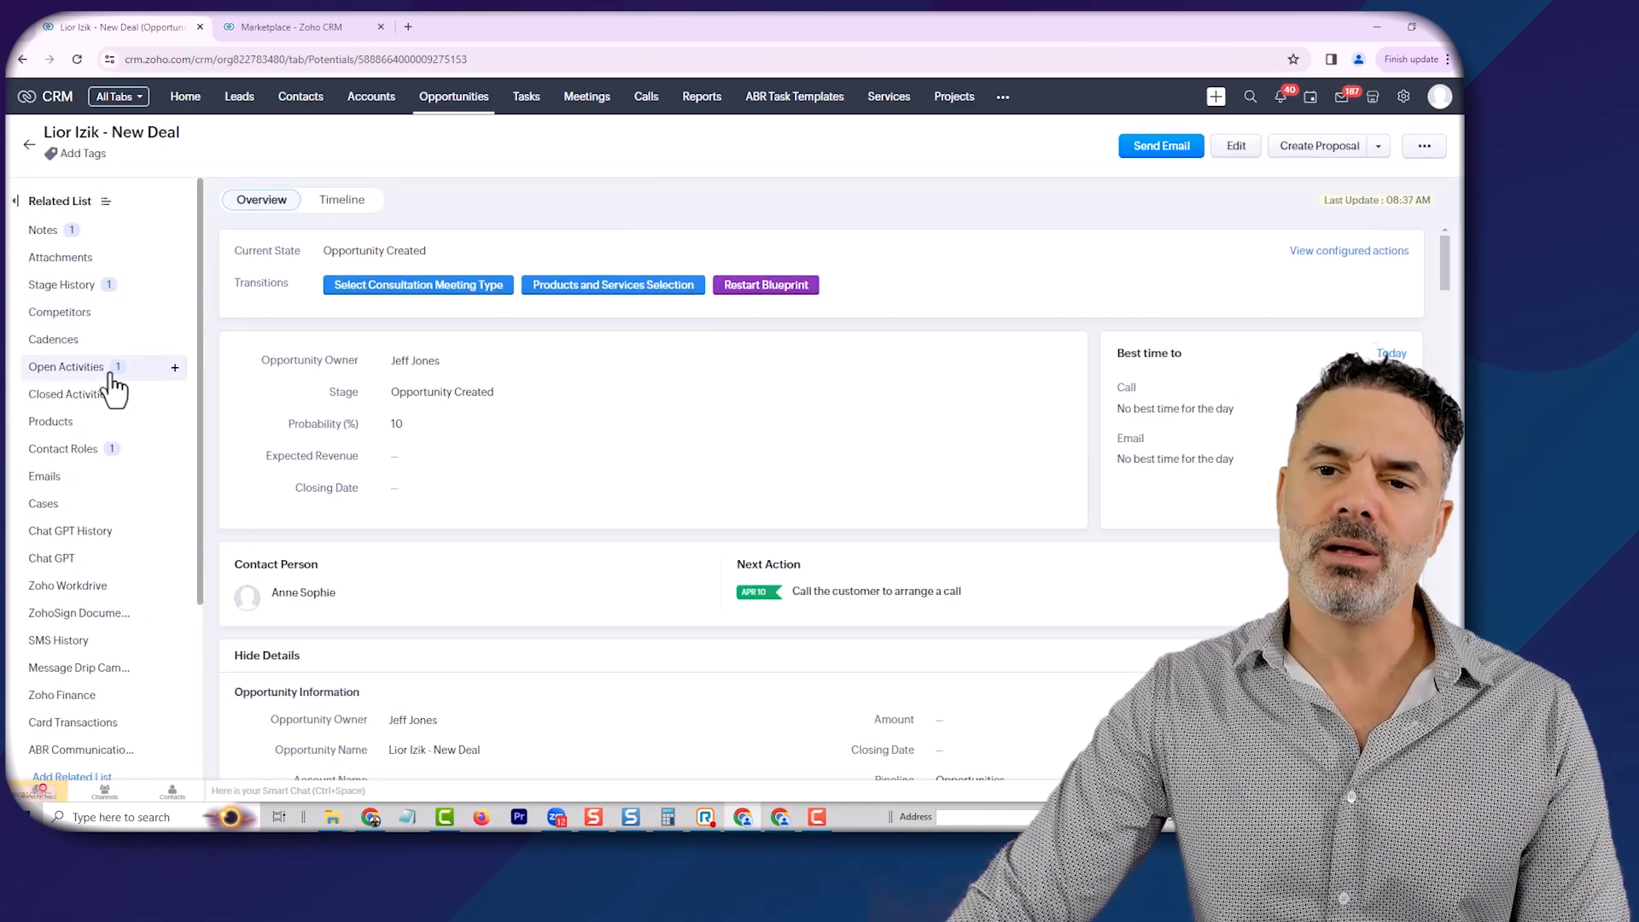
pyautogui.click(65, 367)
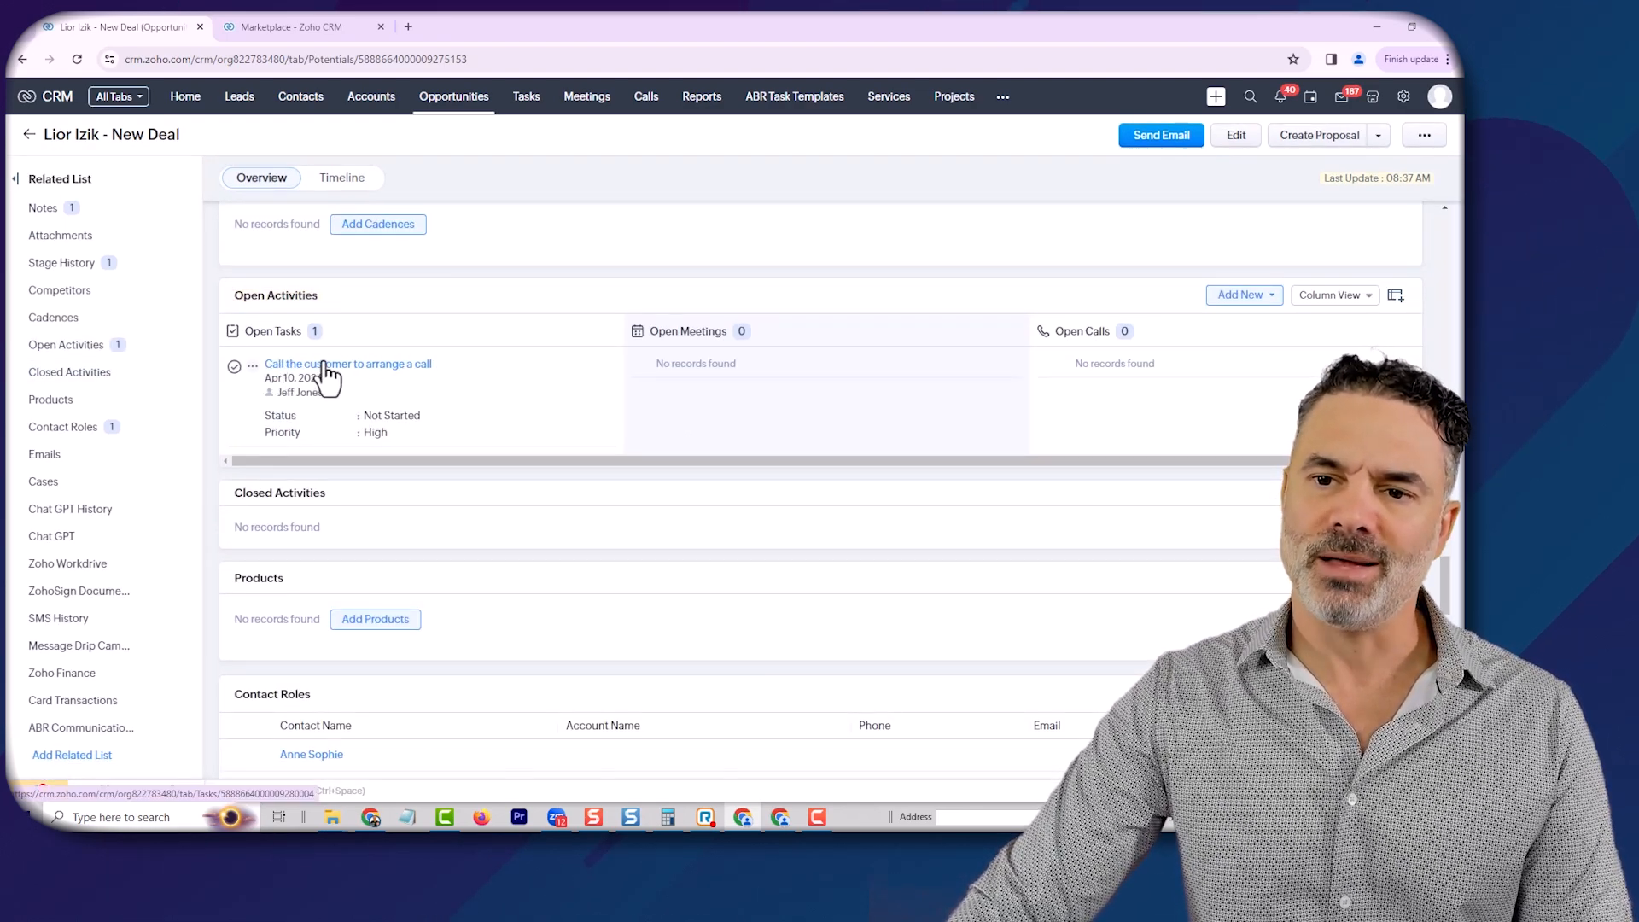
pyautogui.click(347, 363)
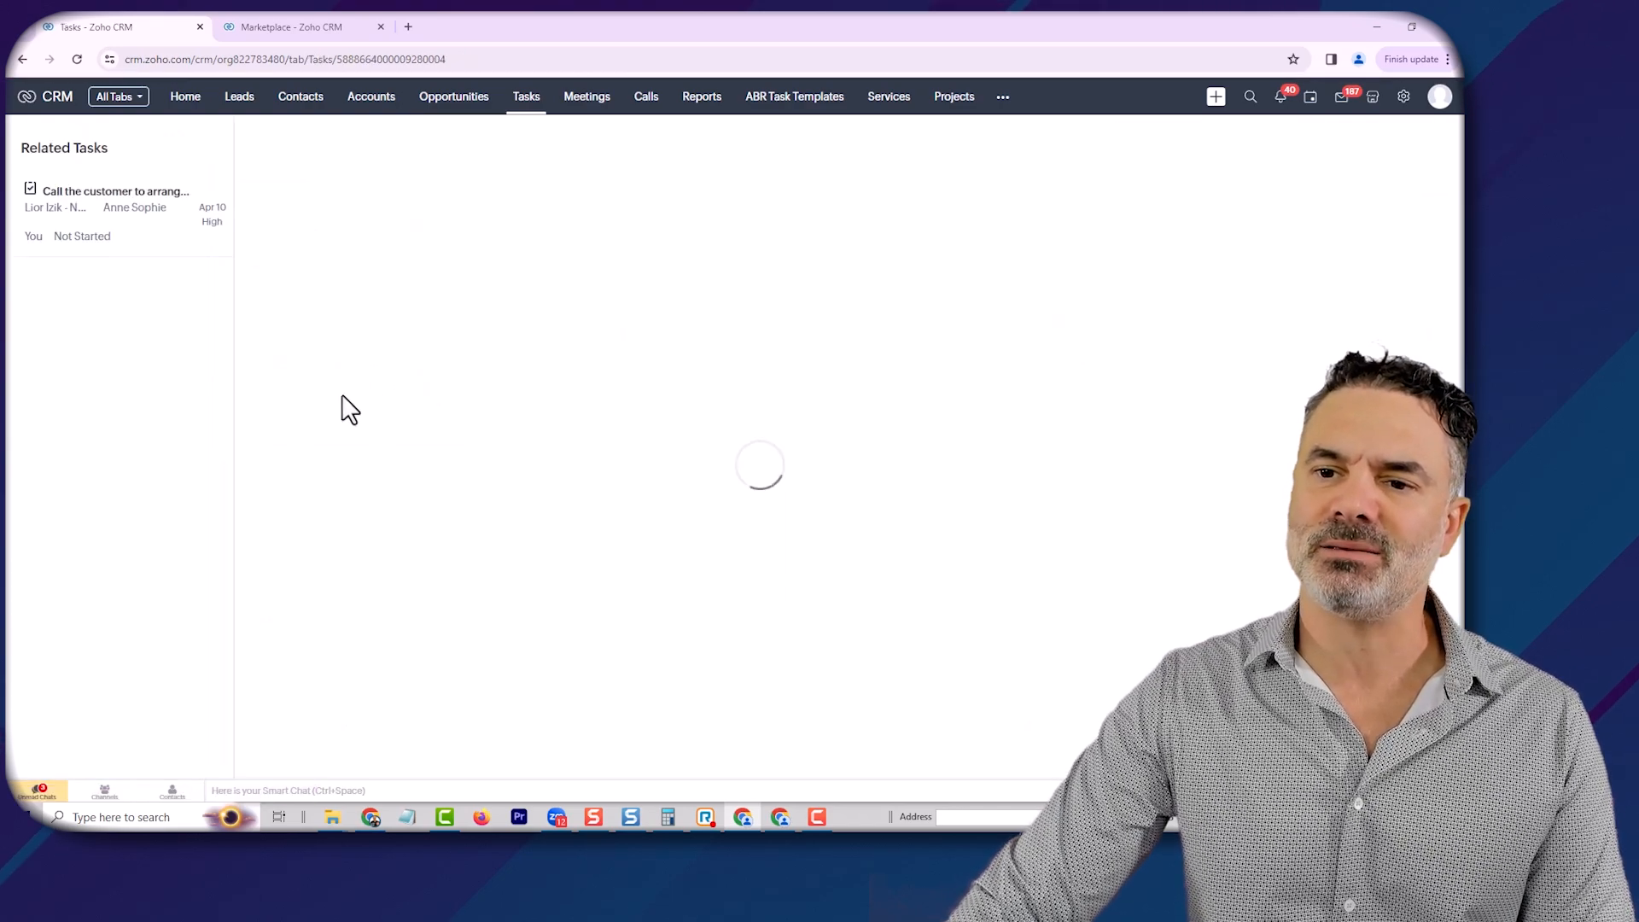
pyautogui.click(115, 190)
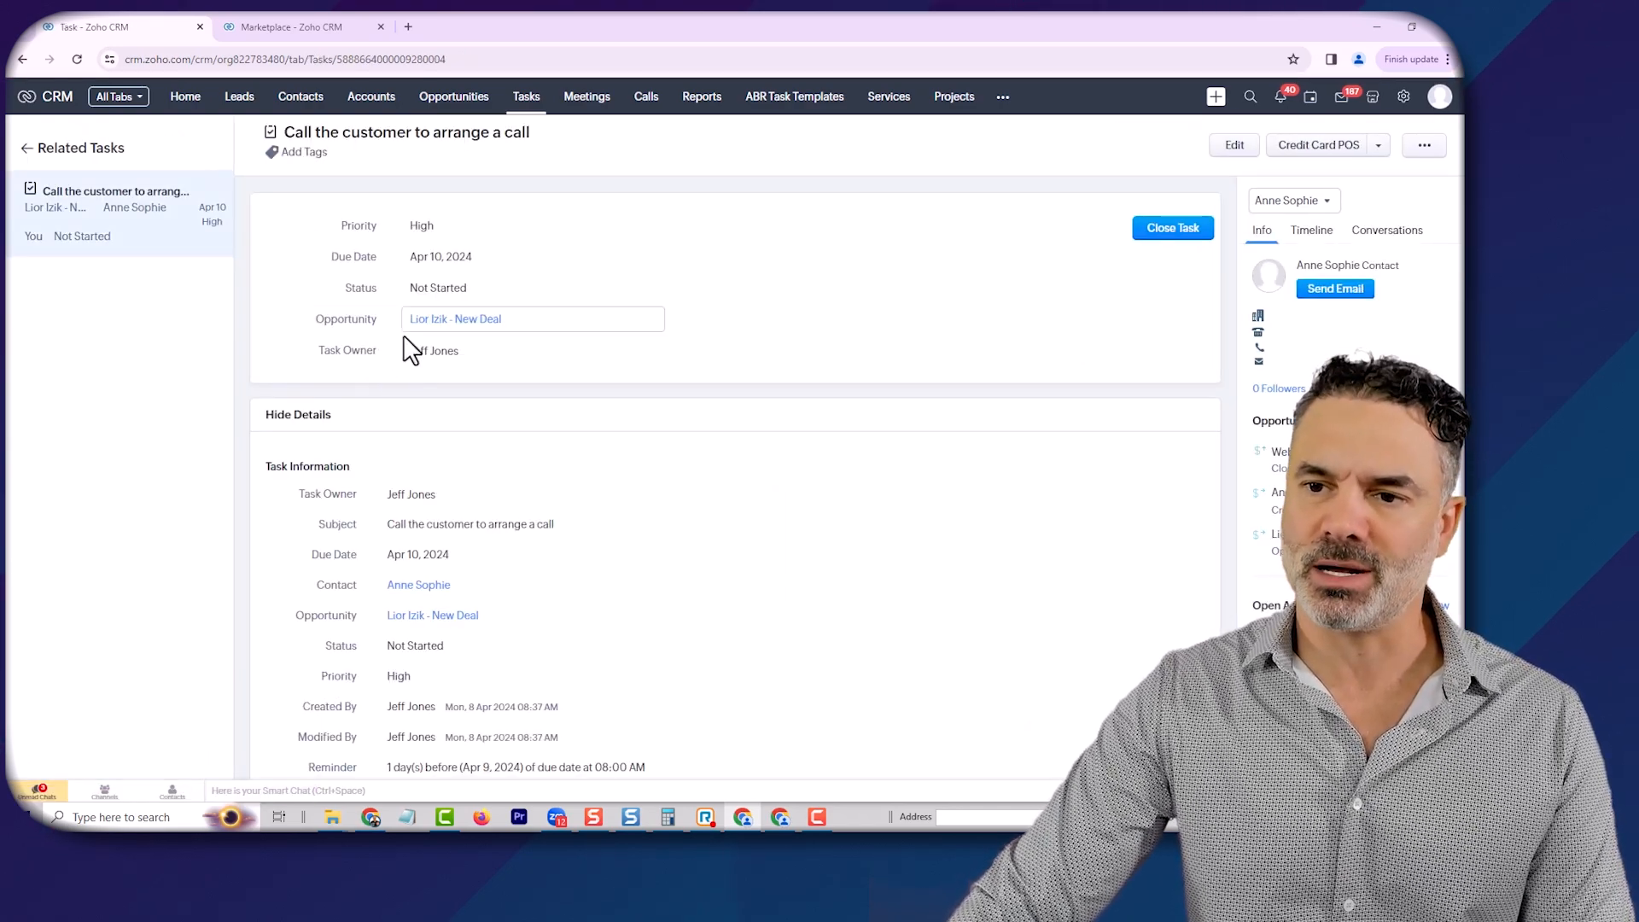
pyautogui.click(433, 350)
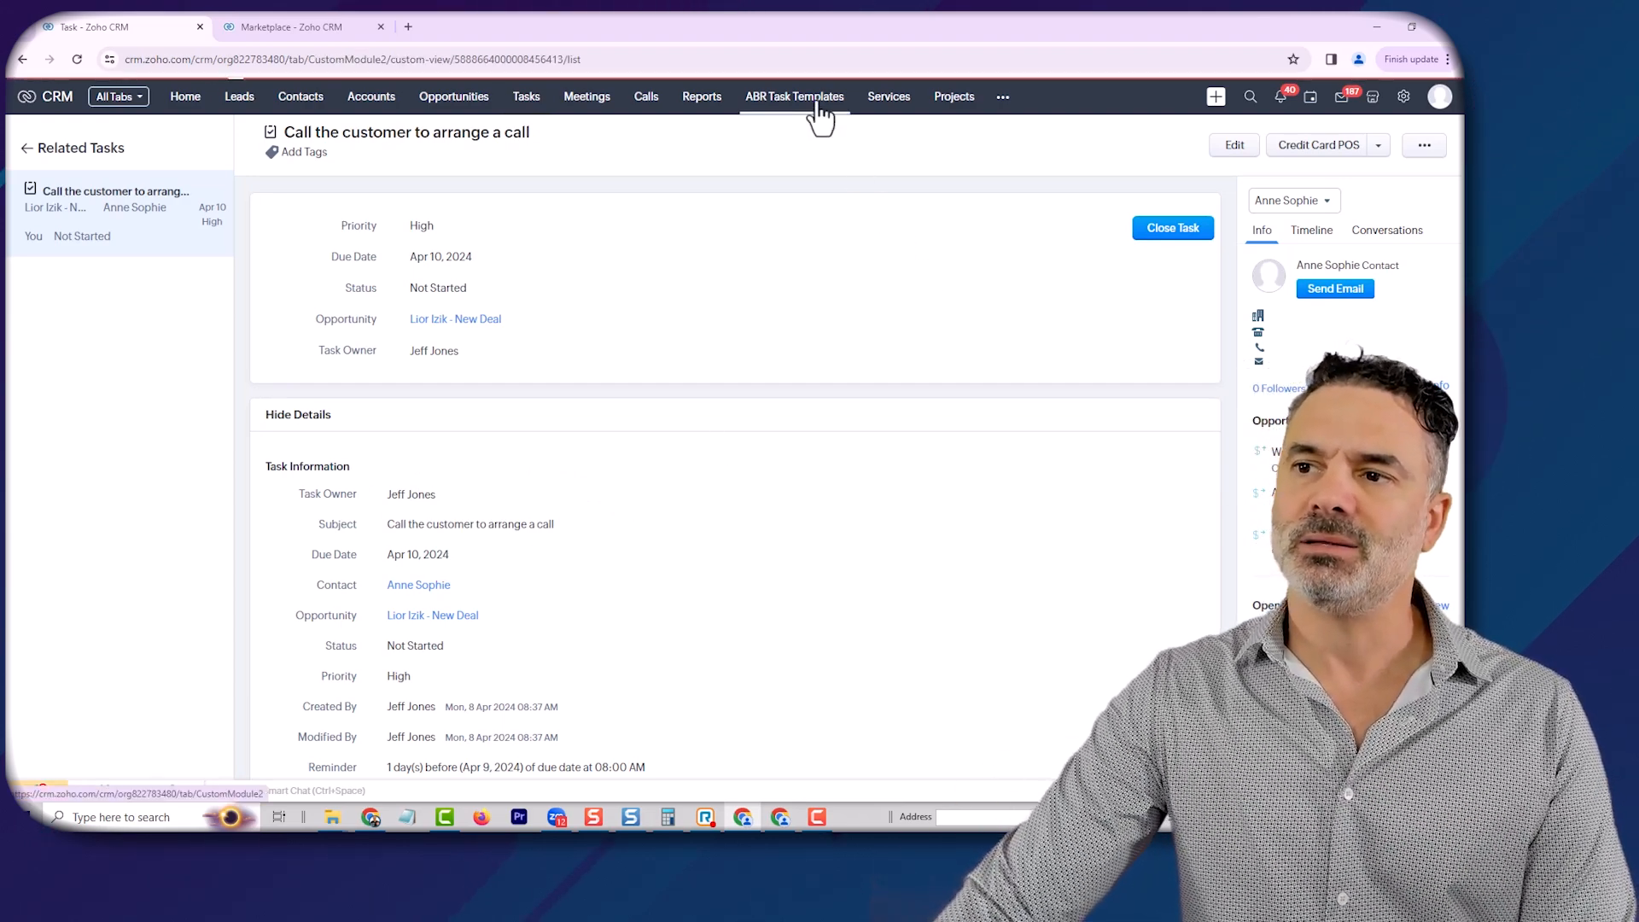
# - Open Template1 from the ABR Task Templates list to view its details
pyautogui.click(795, 97)
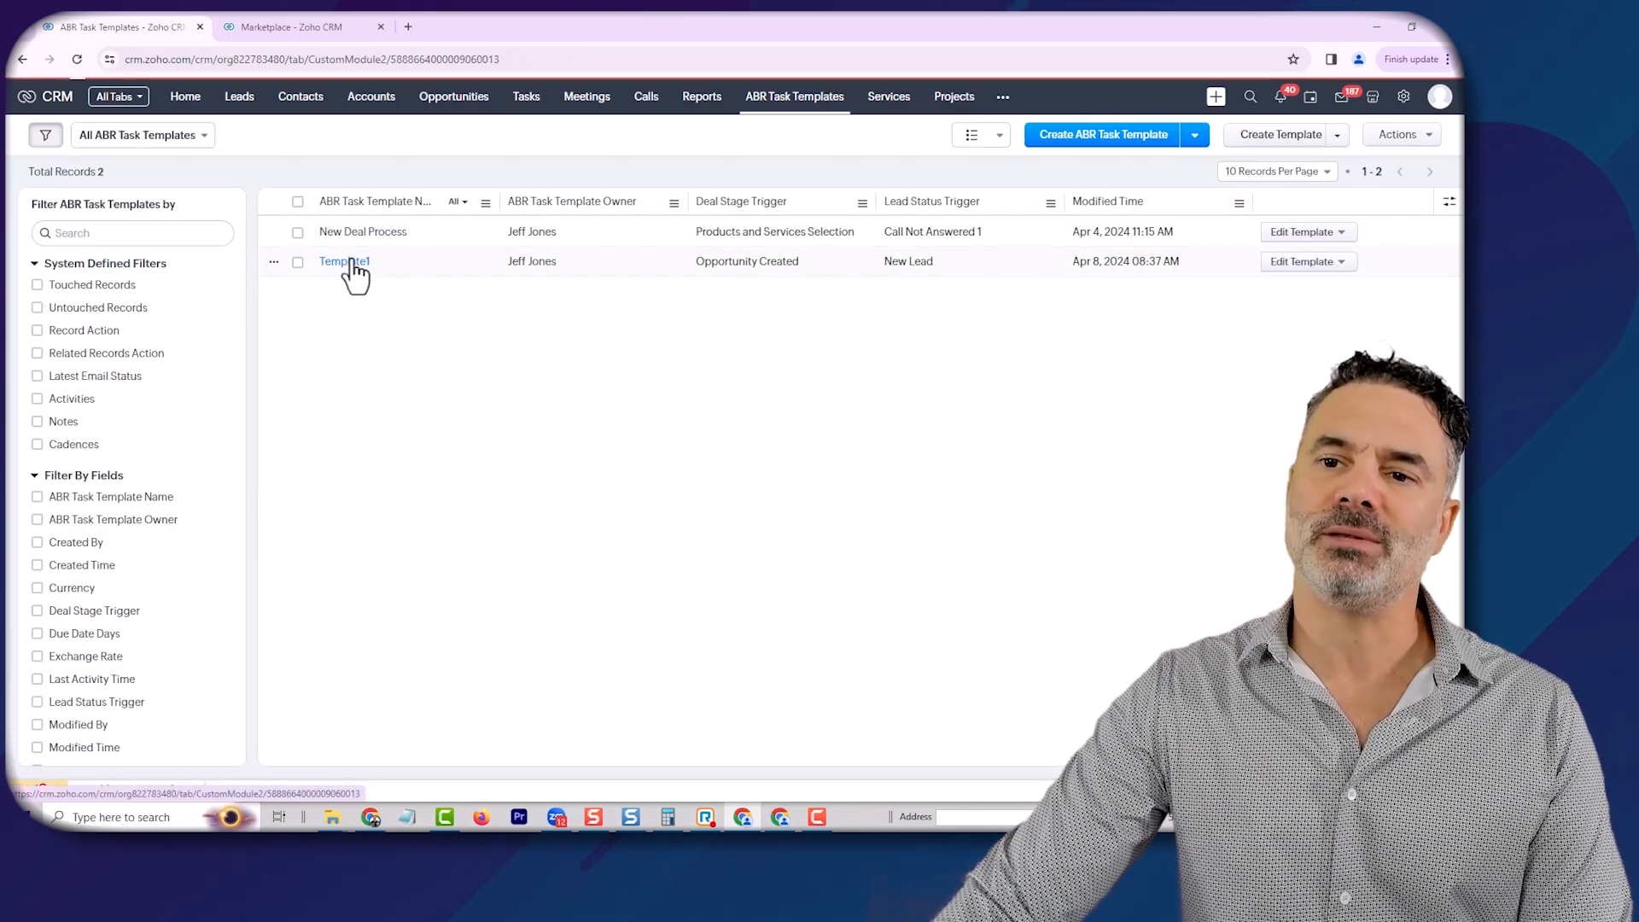
pyautogui.click(344, 260)
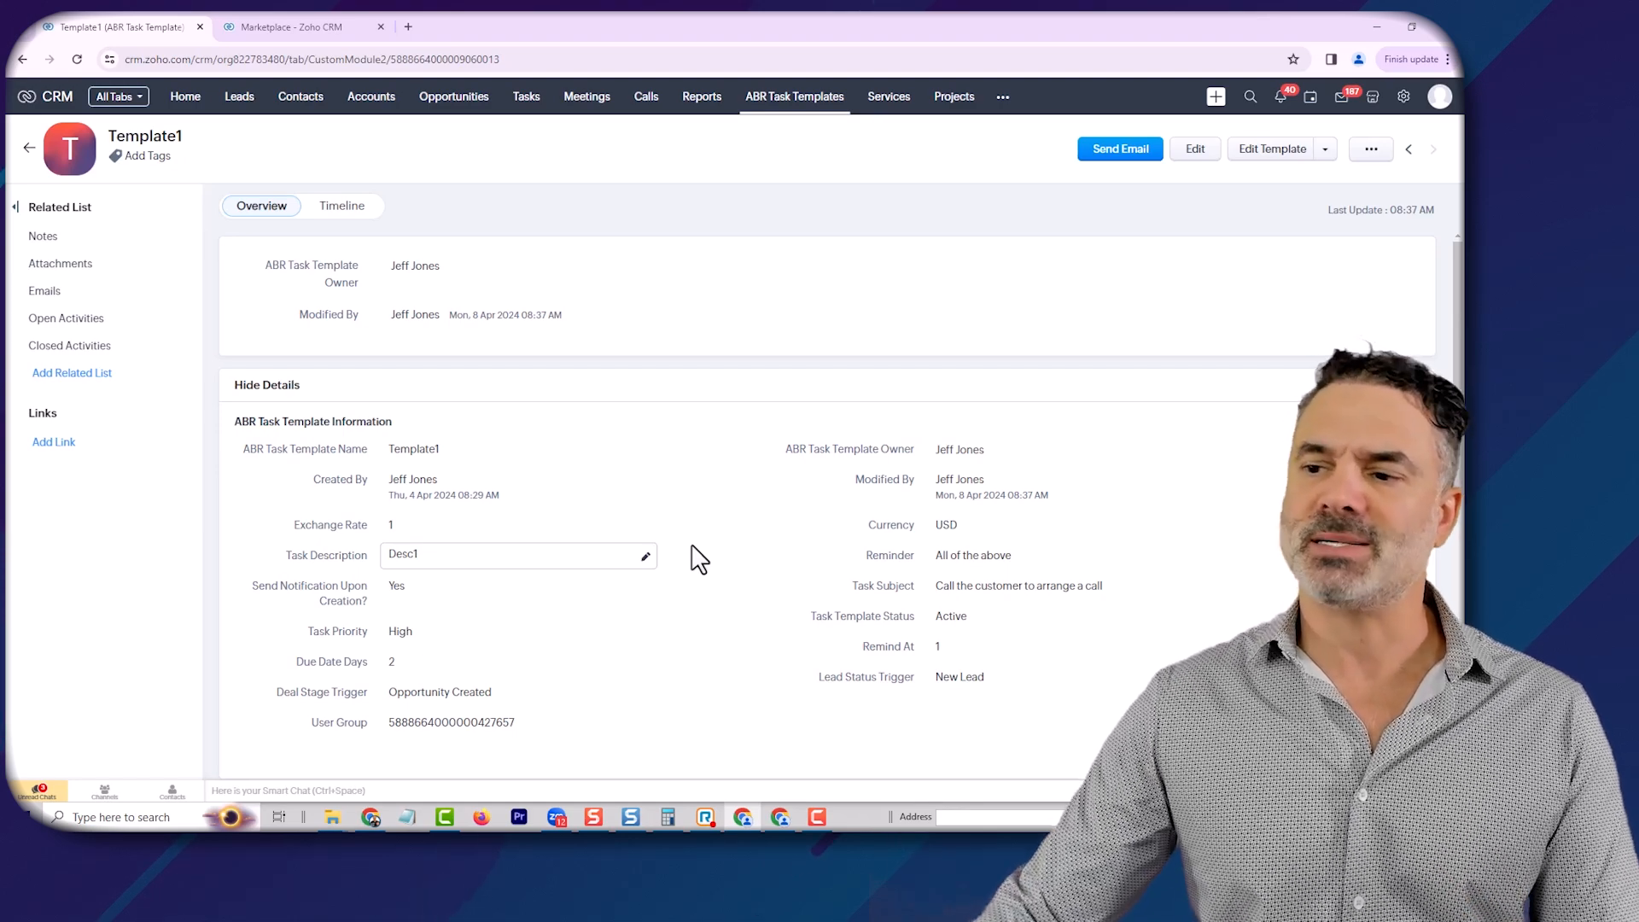
# - Check Template1's Reminder field, then open Workflow Rules under Setup's Automation section
pyautogui.click(1061, 555)
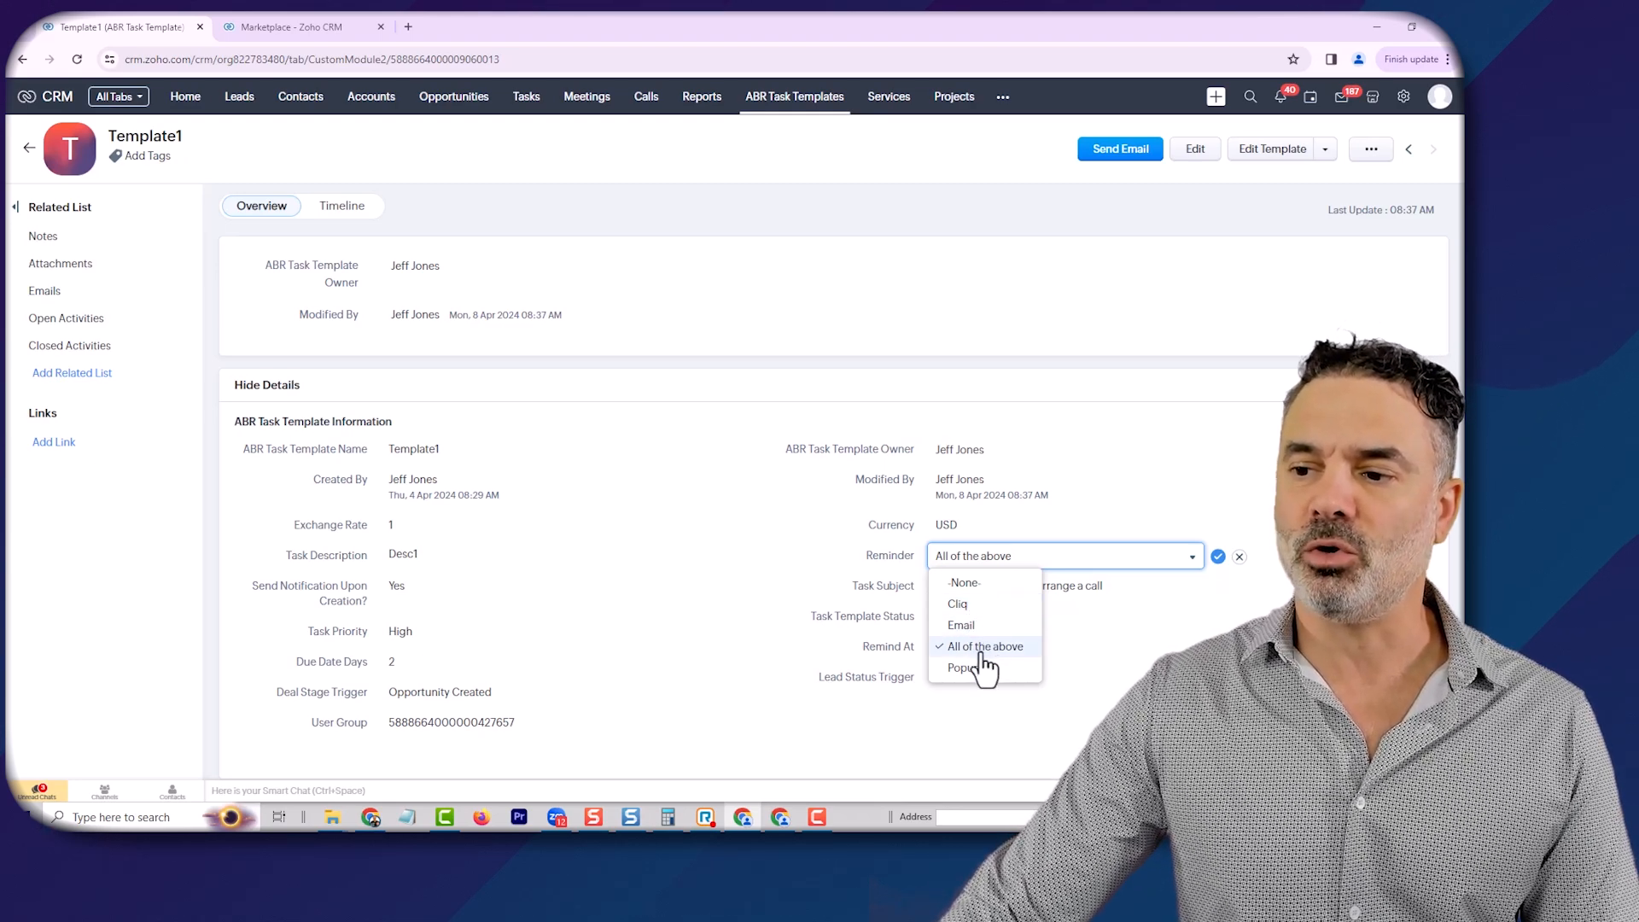
pyautogui.moveTo(1004, 669)
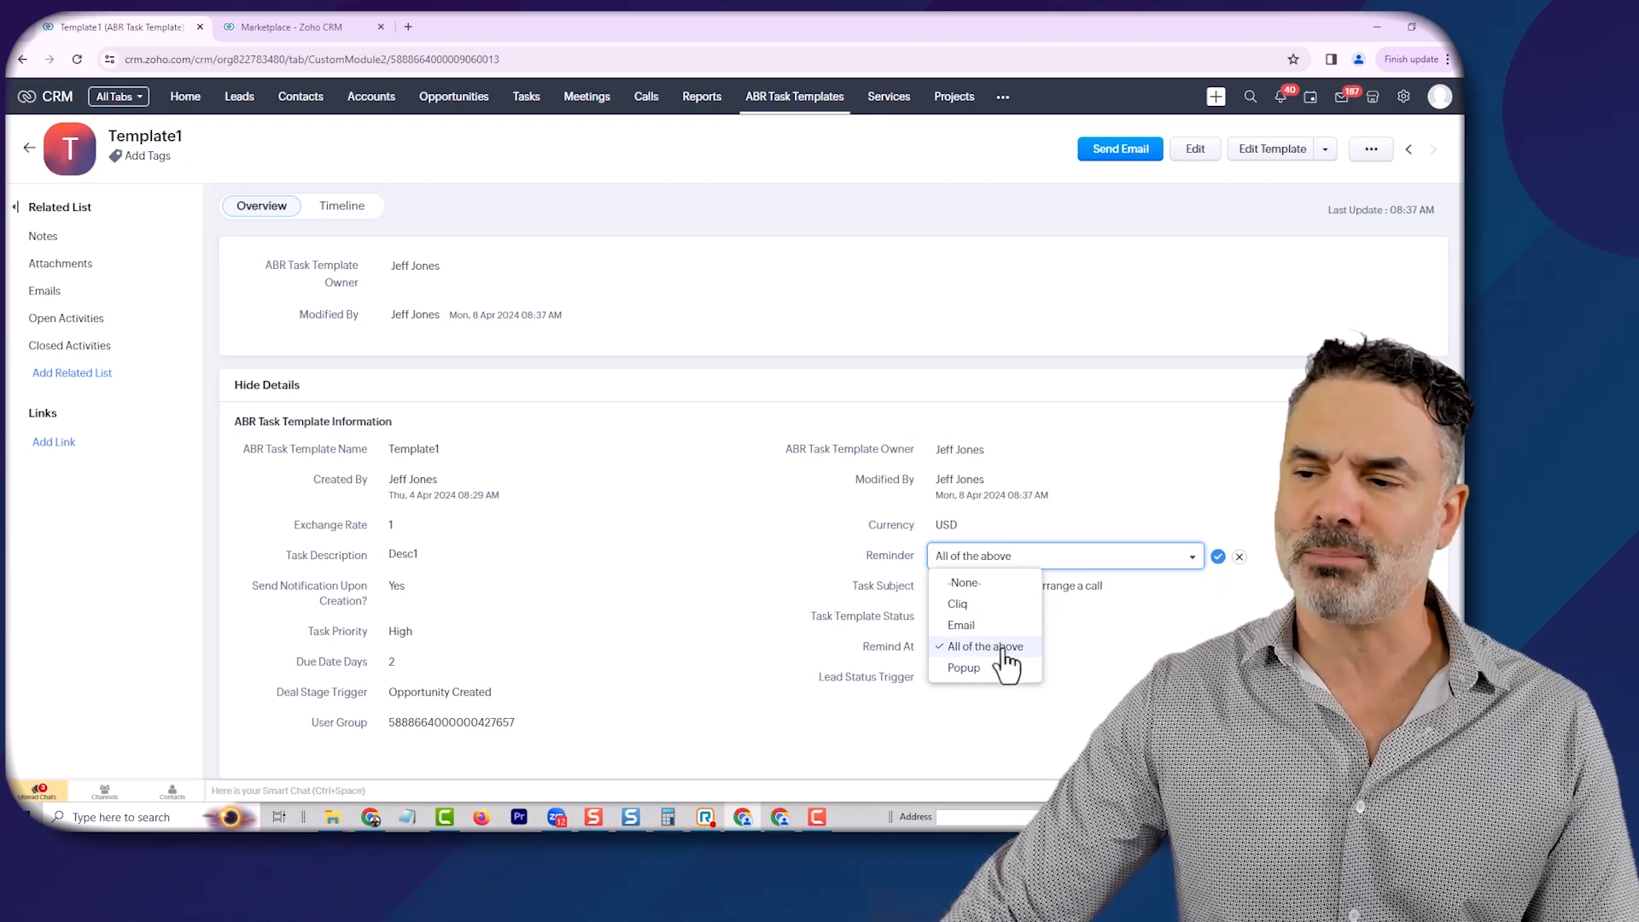
pyautogui.moveTo(983, 646)
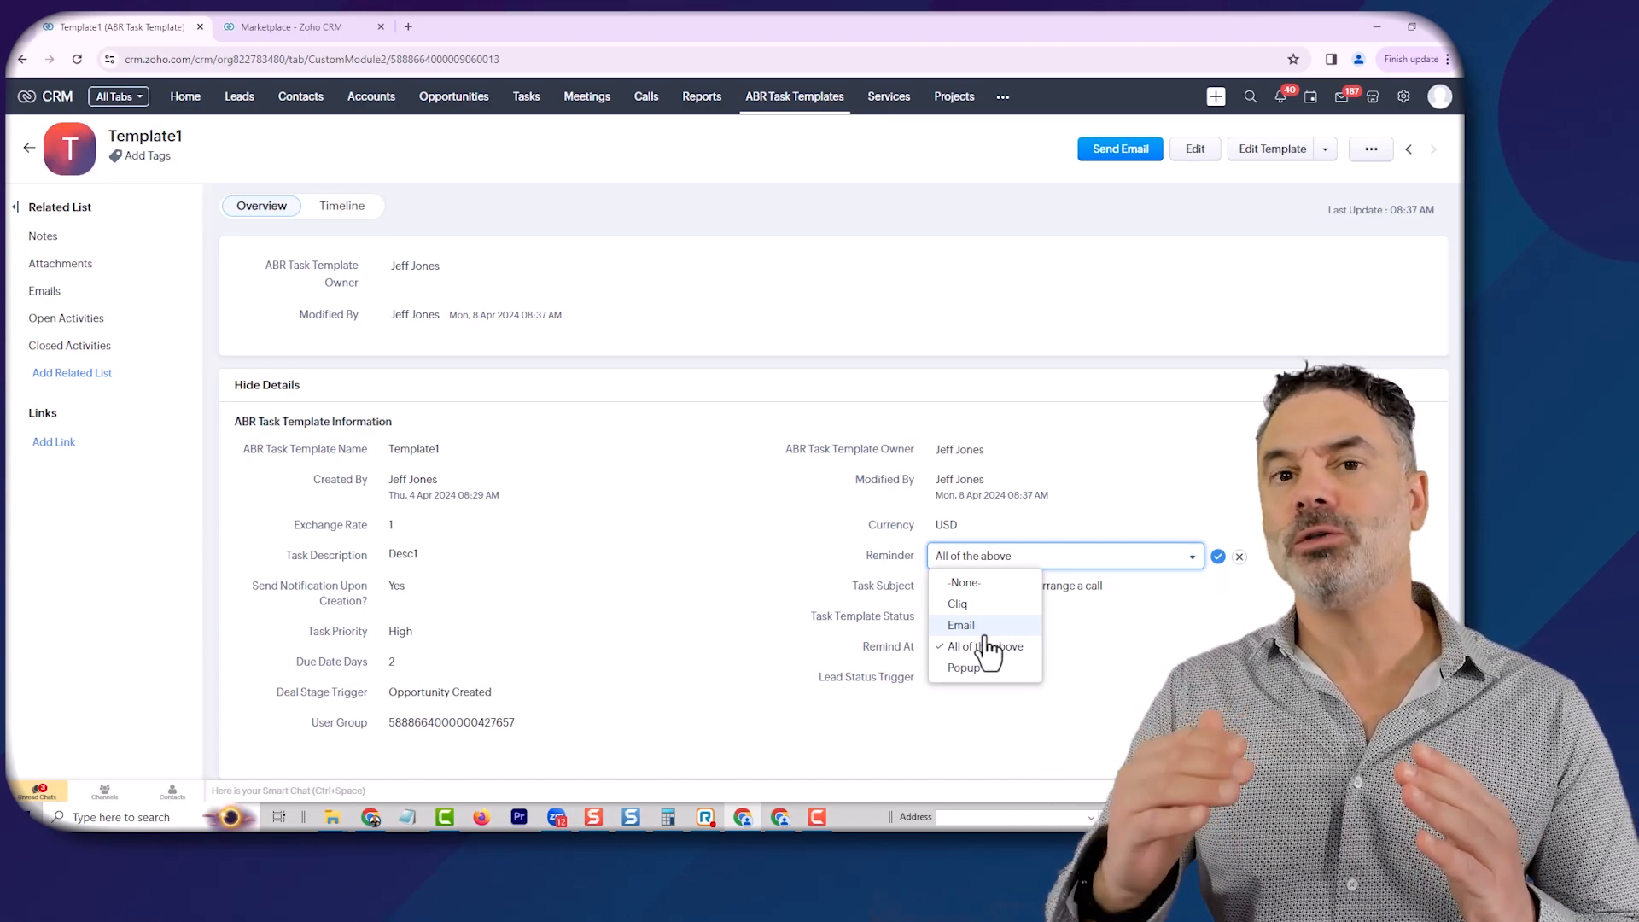
pyautogui.moveTo(1346, 167)
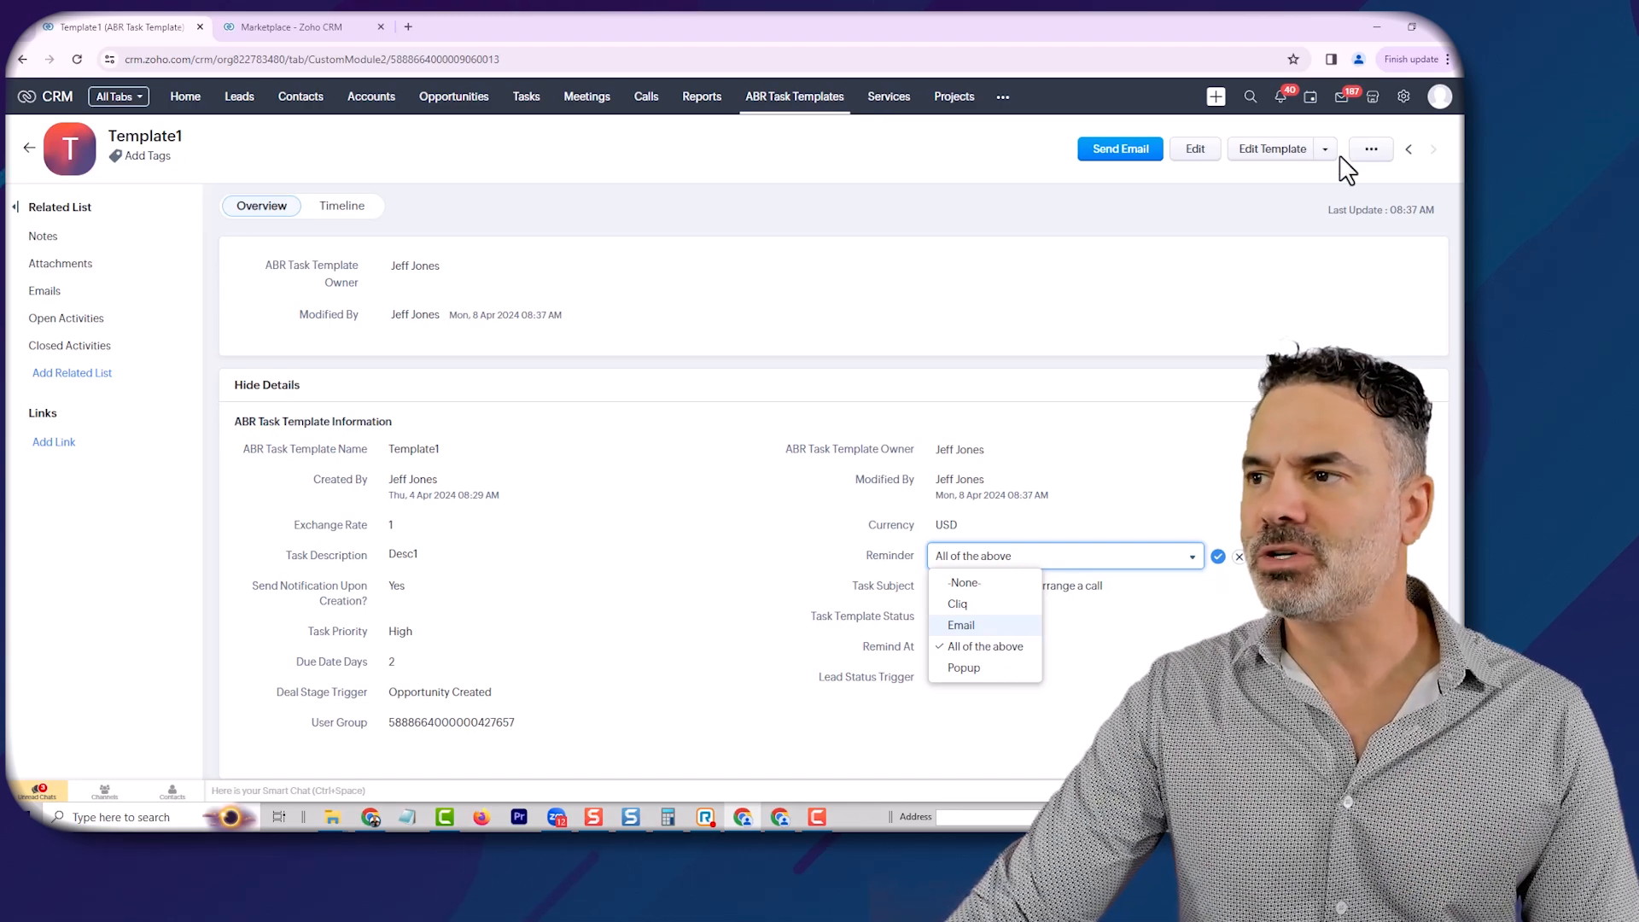
pyautogui.click(1403, 96)
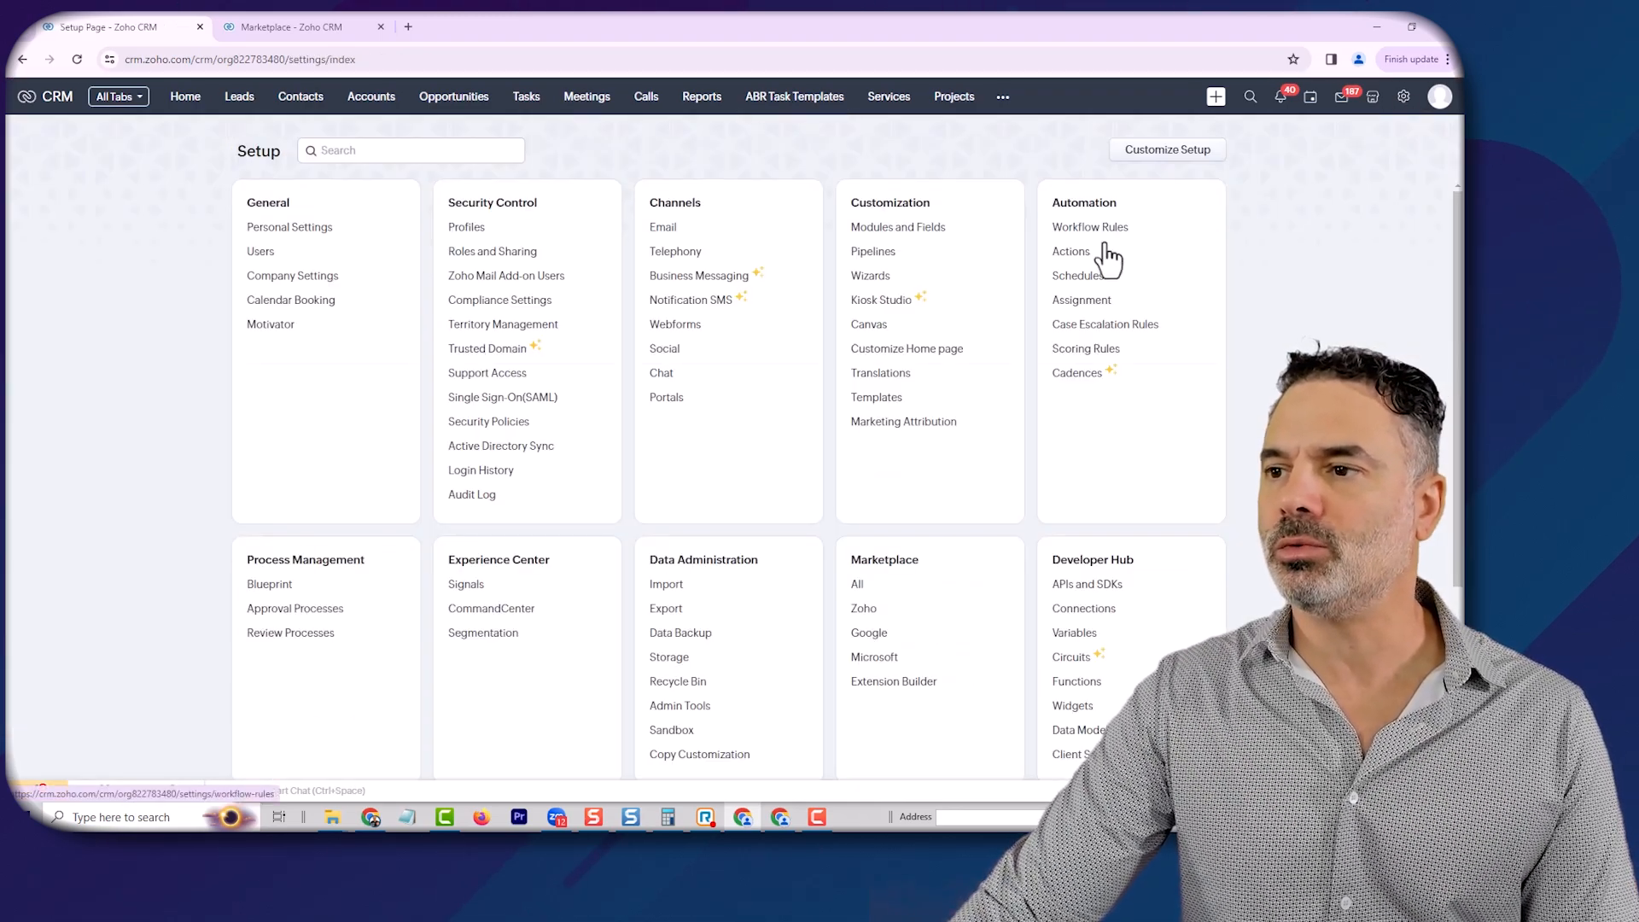
pyautogui.click(1090, 227)
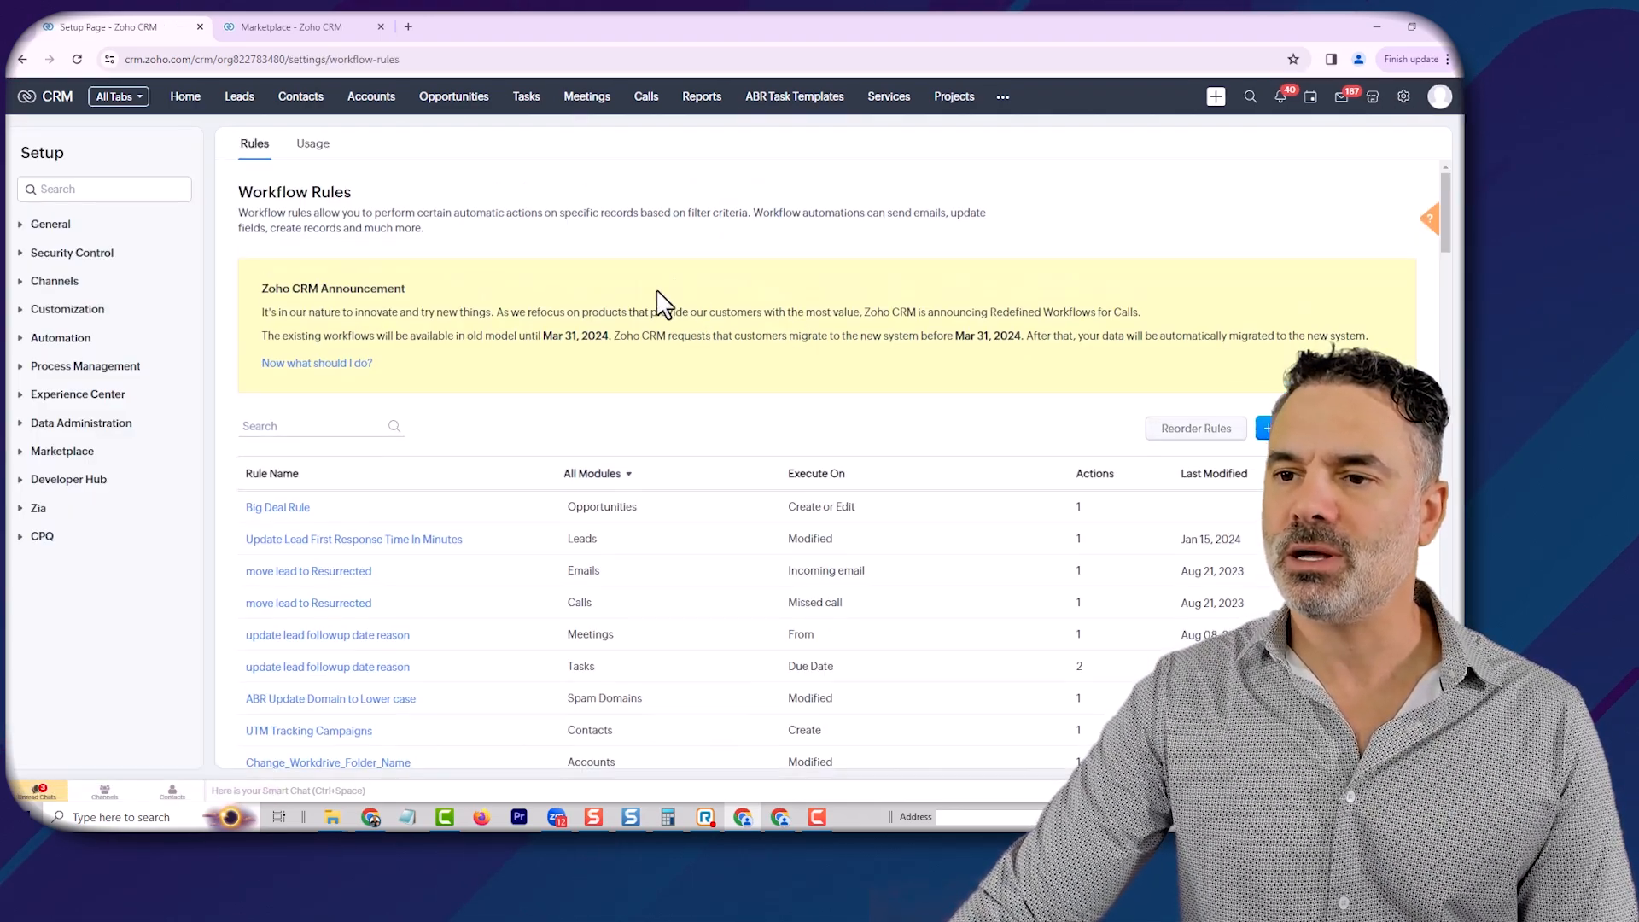